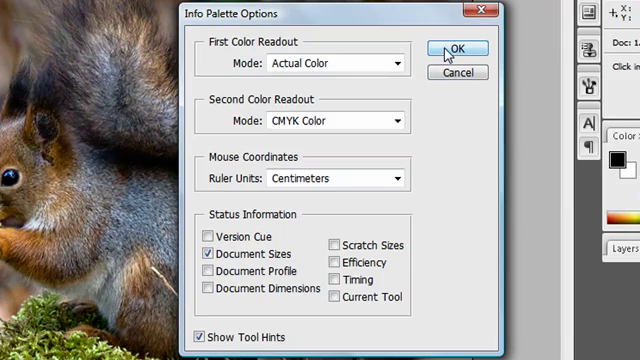
# Step: Accept the Info Palette readout settings (Actual Color and CMYK) with OK
pyautogui.click(457, 52)
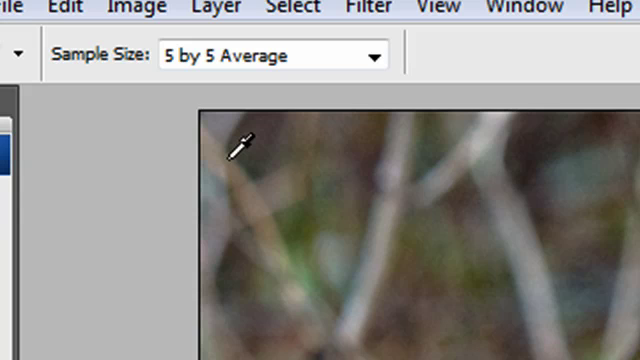
pyautogui.moveTo(340, 200)
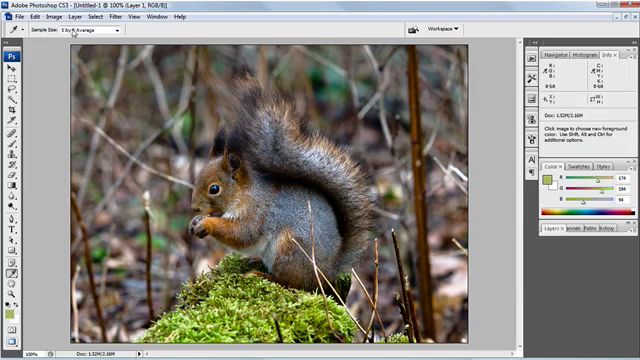
# Step: Sample an olive green from the squirrel photo as the foreground colour with the Eyedropper
pyautogui.click(118, 38)
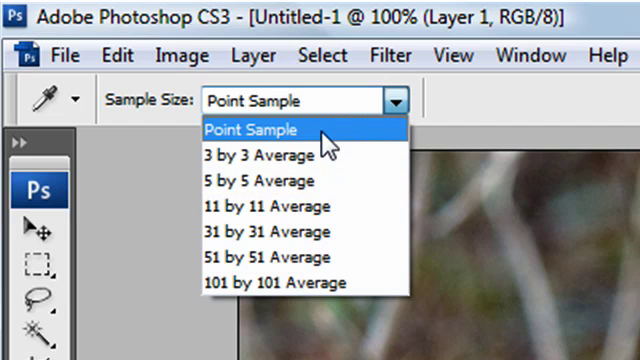
pyautogui.moveTo(313, 181)
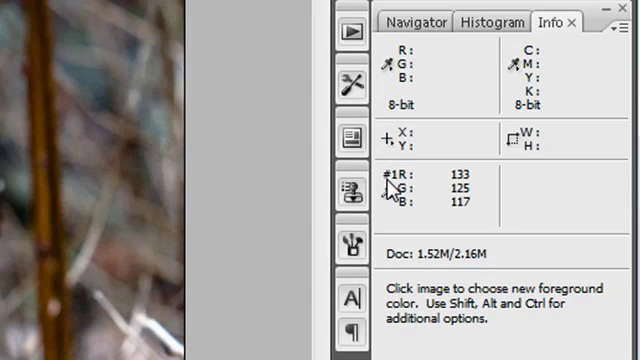
pyautogui.moveTo(487, 205)
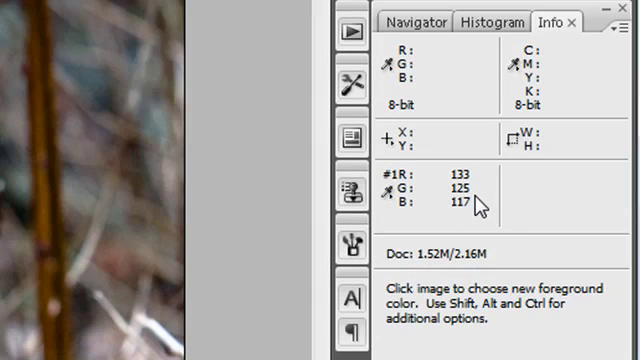